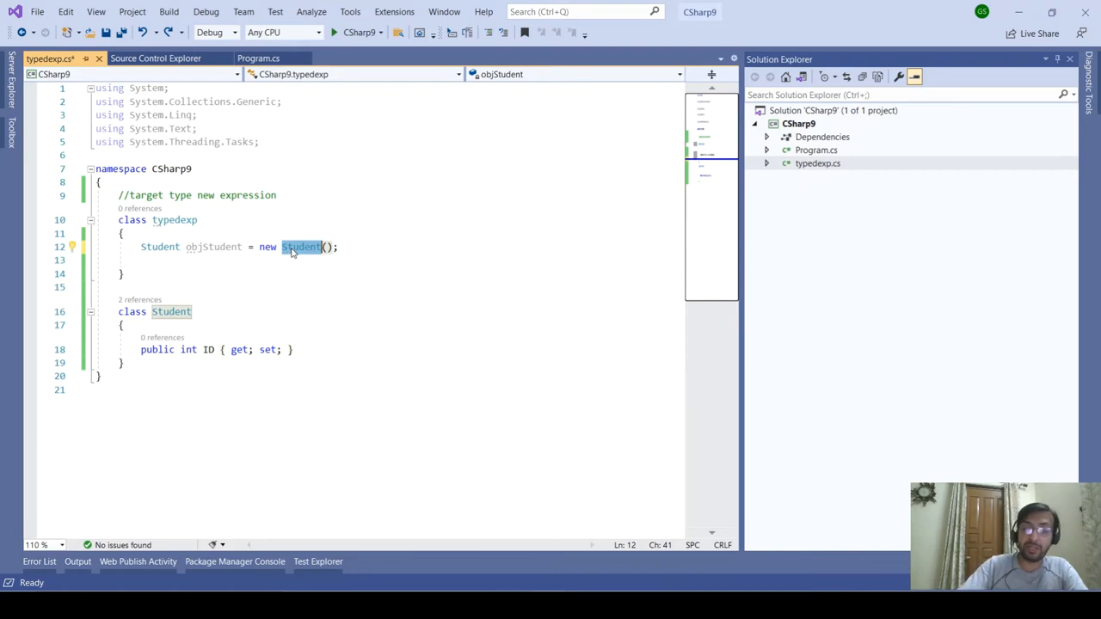
# Step: Delete 'Student' after new on line 12, leaving 'Student objStudent = new ();'
pyautogui.press('Delete')
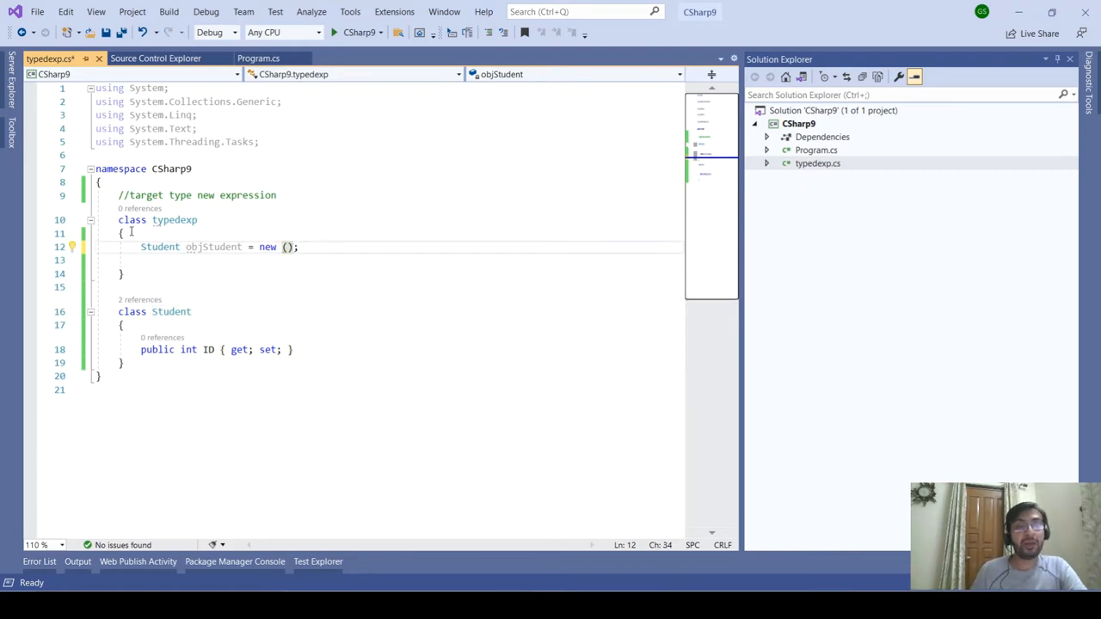